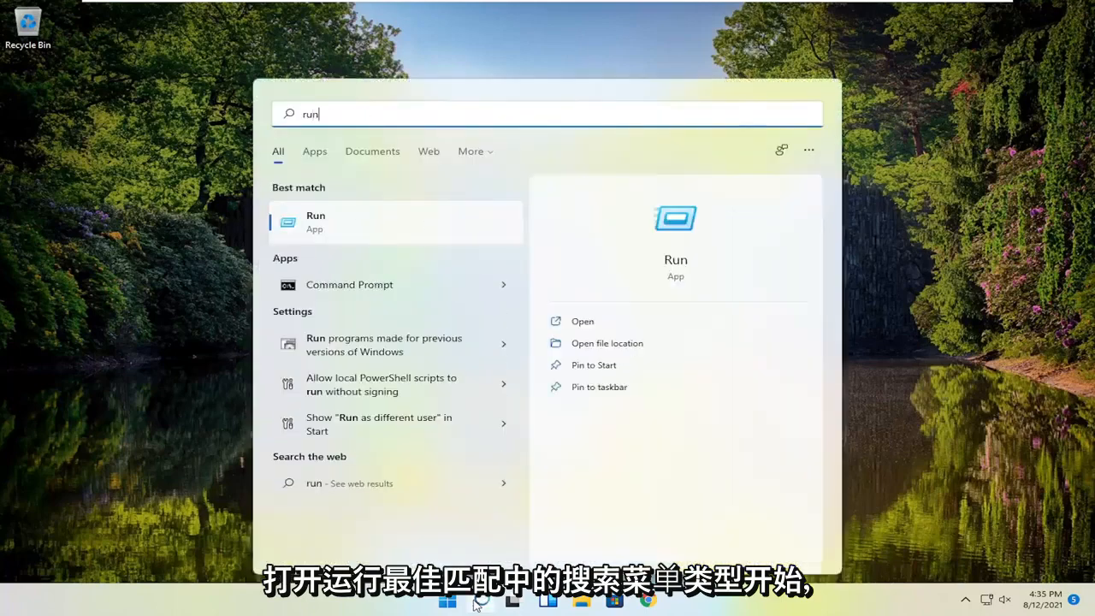
mouse_move(350, 224)
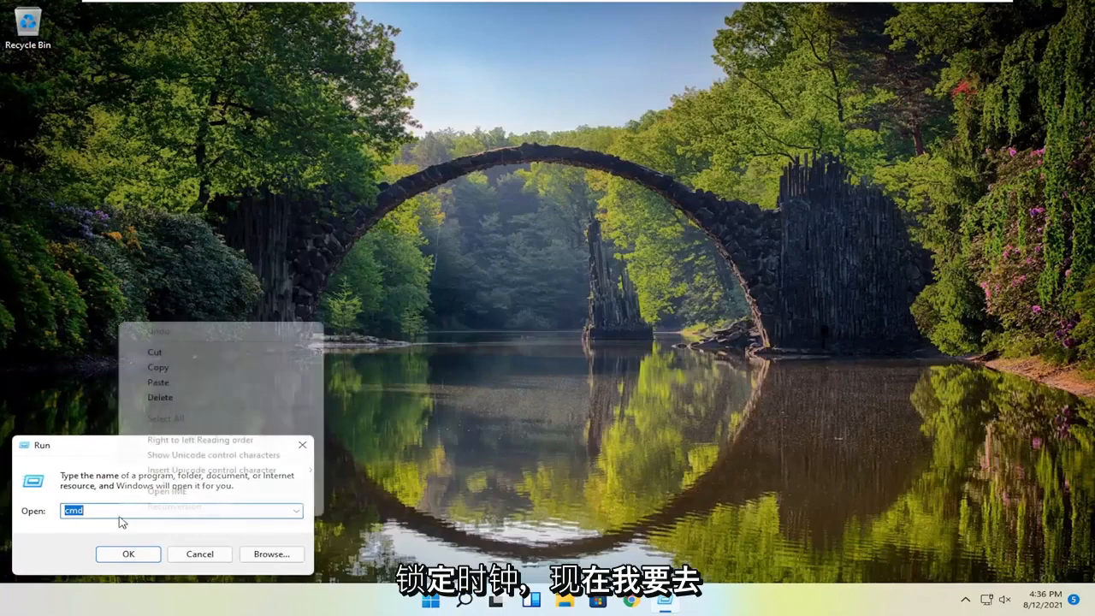
- Open the %USERPROFILE%\AppData\Local folder from the Run dialog
text(%USERPROFILE%\AppData\Local)
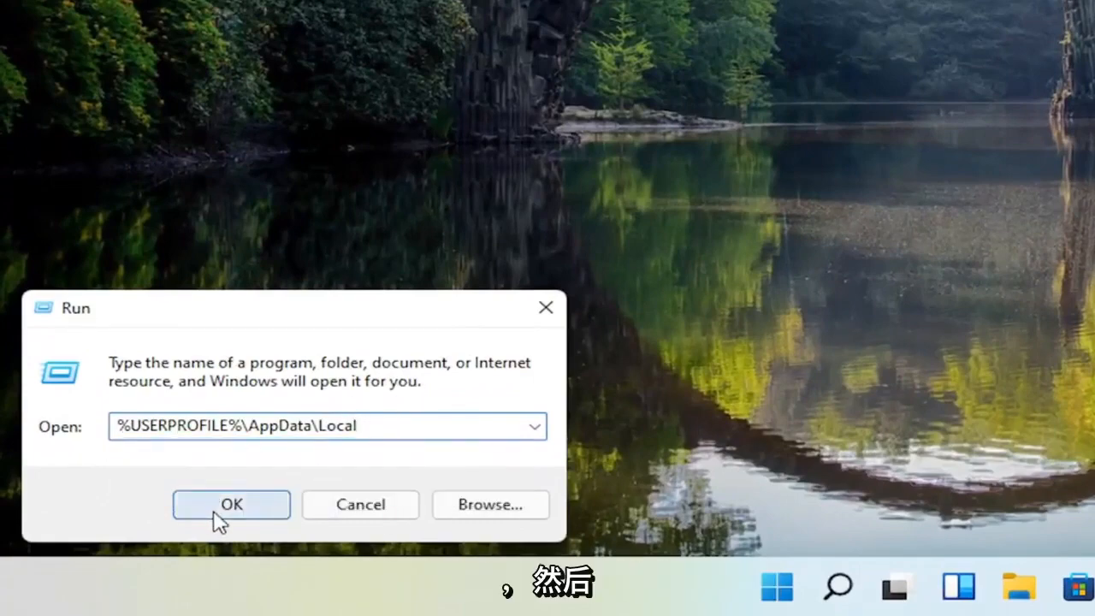
click(231, 503)
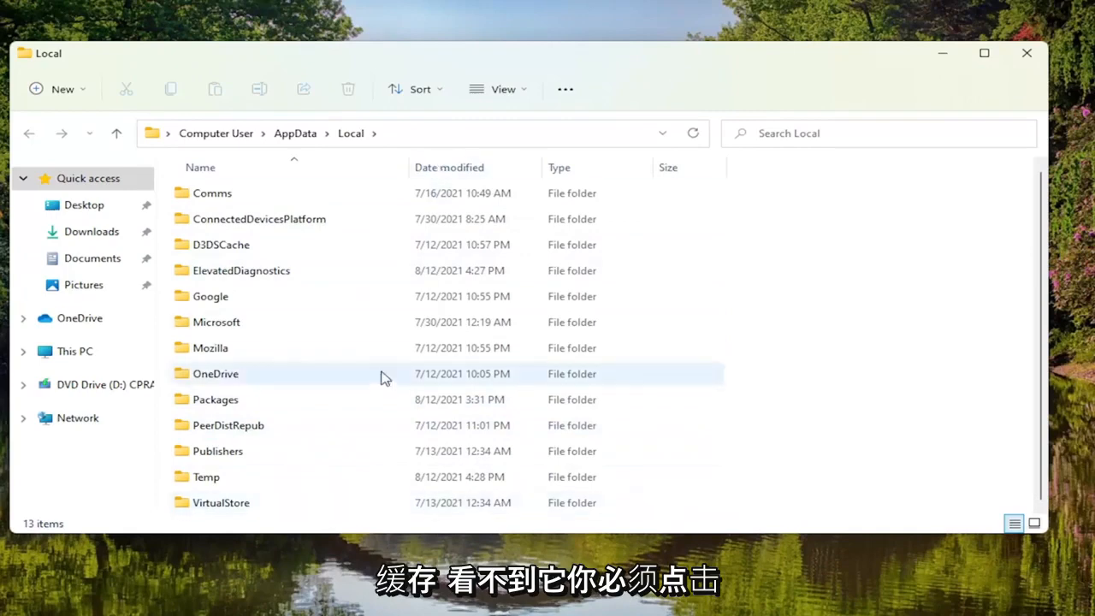
- Show hidden items, delete the IconCache database file, close Explorer and bring up the Start quick-link menu
click(504, 89)
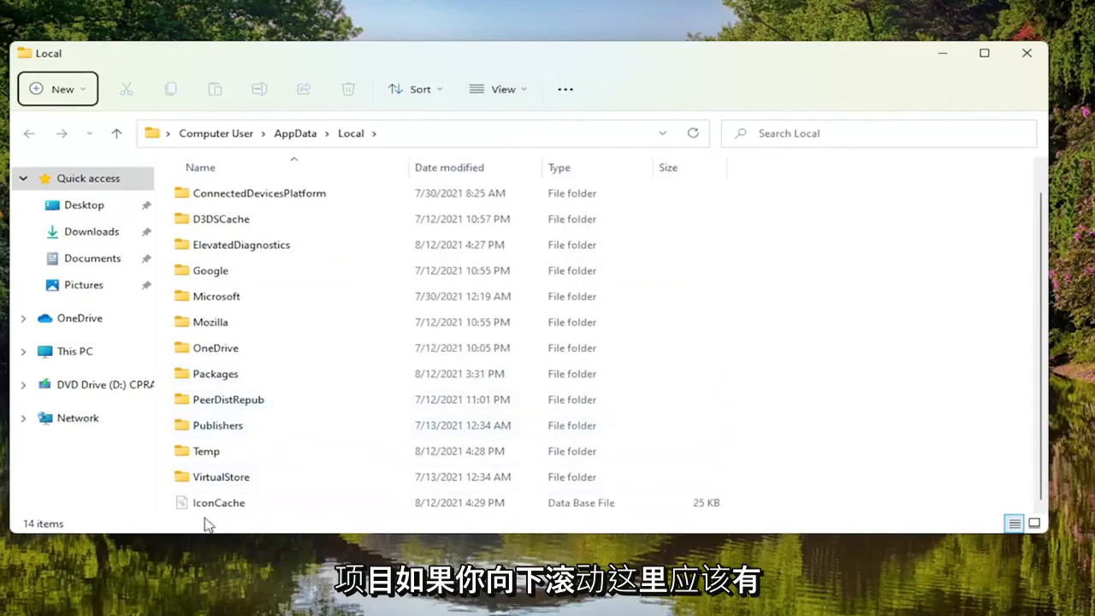
click(219, 503)
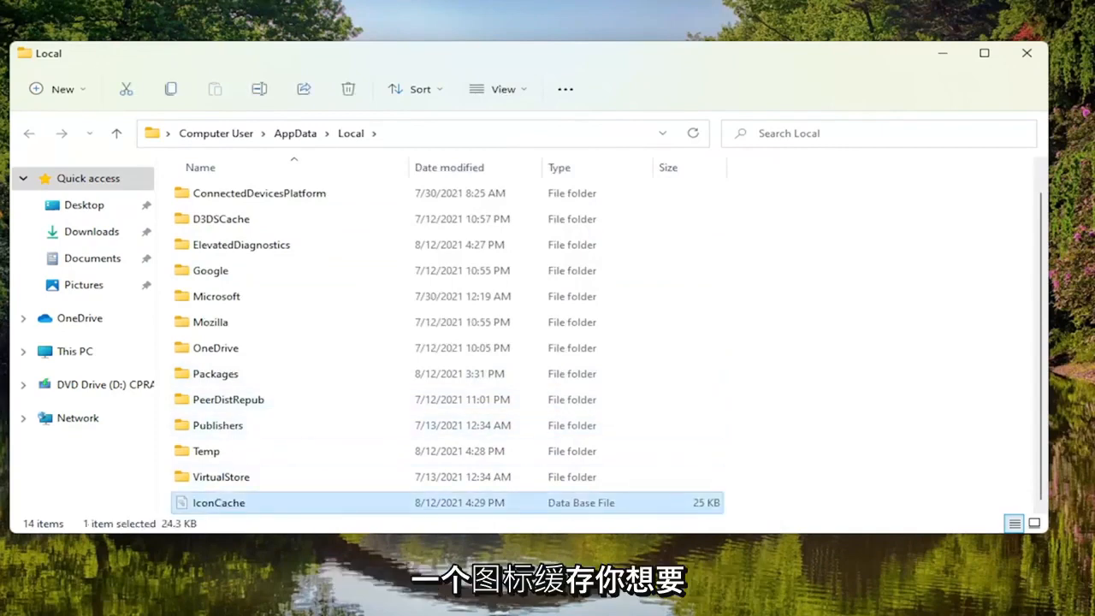
mouse_move(363, 498)
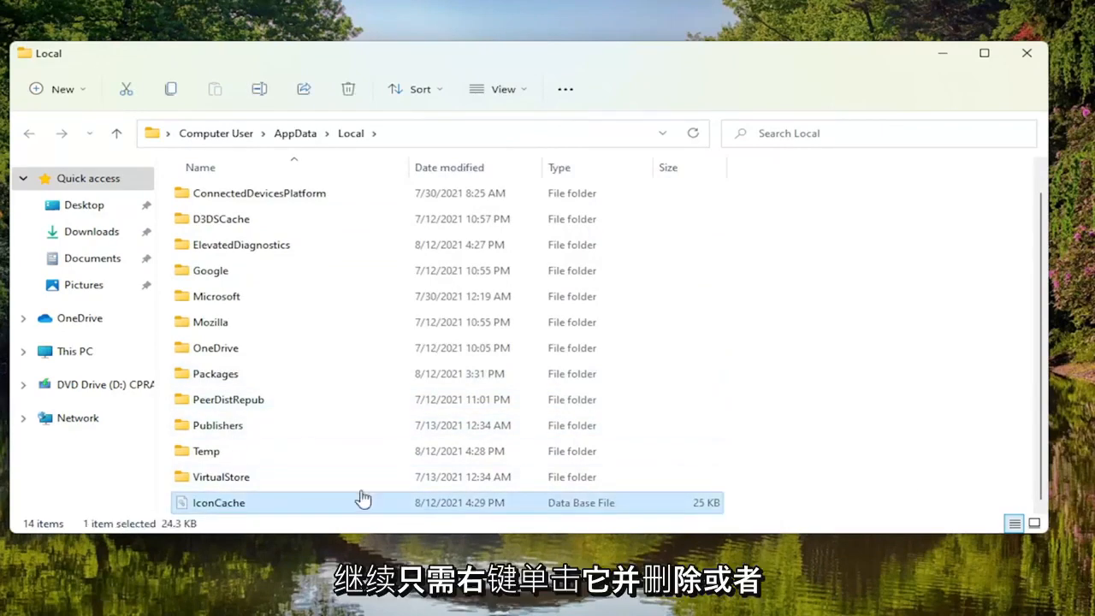
right_click(219, 503)
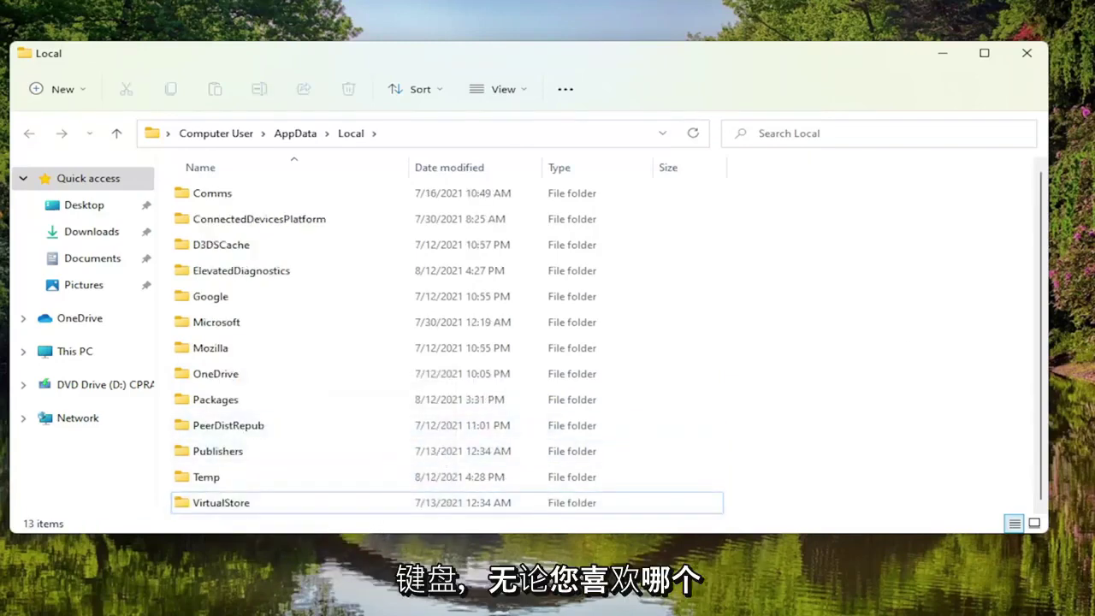
mouse_move(1027, 67)
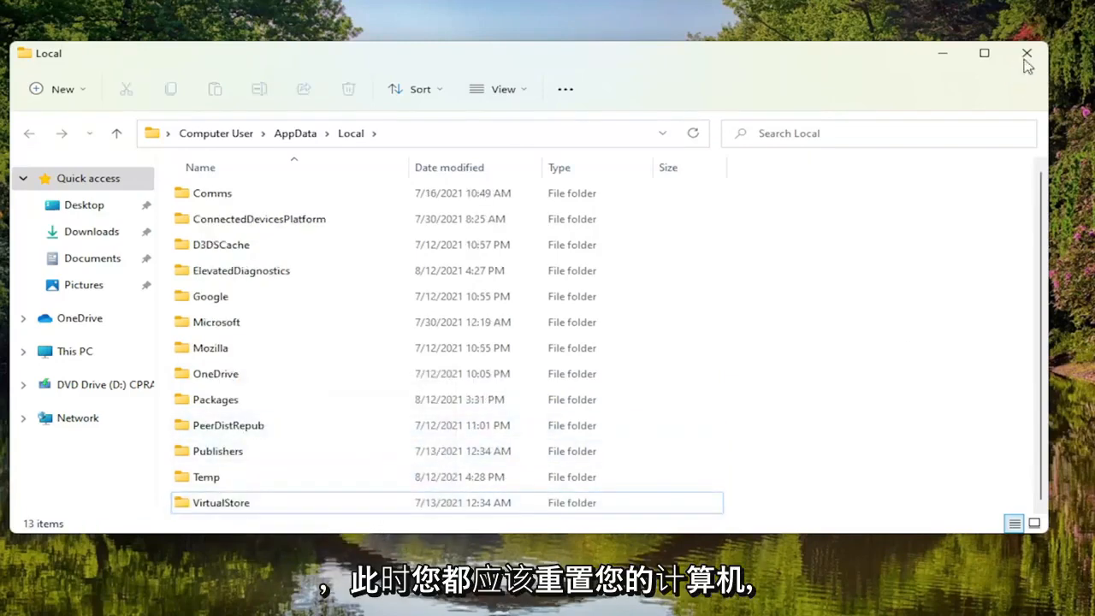
right_click(448, 599)
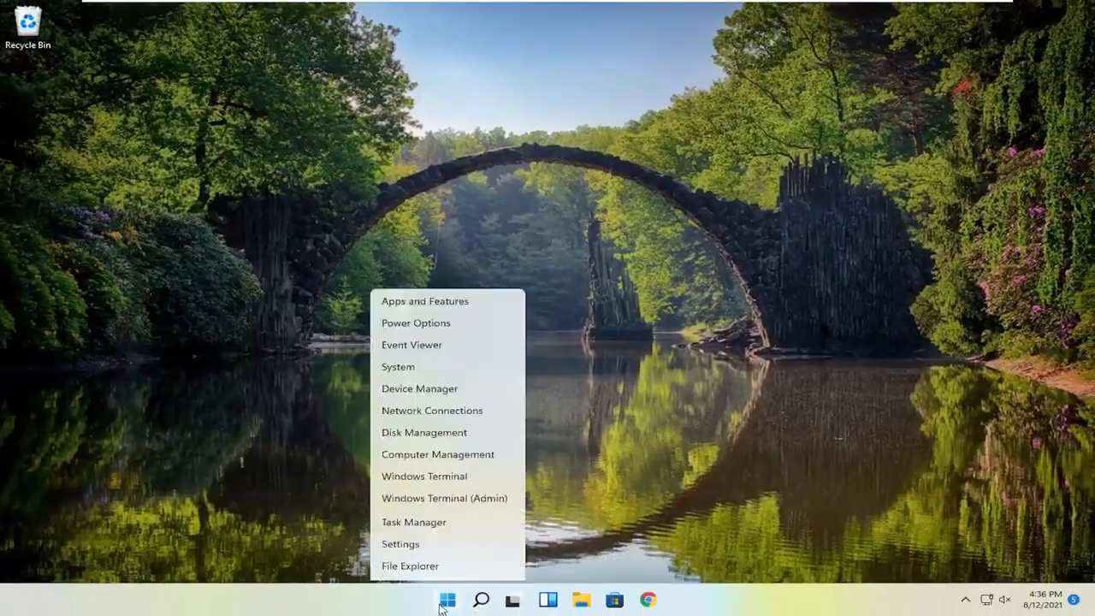